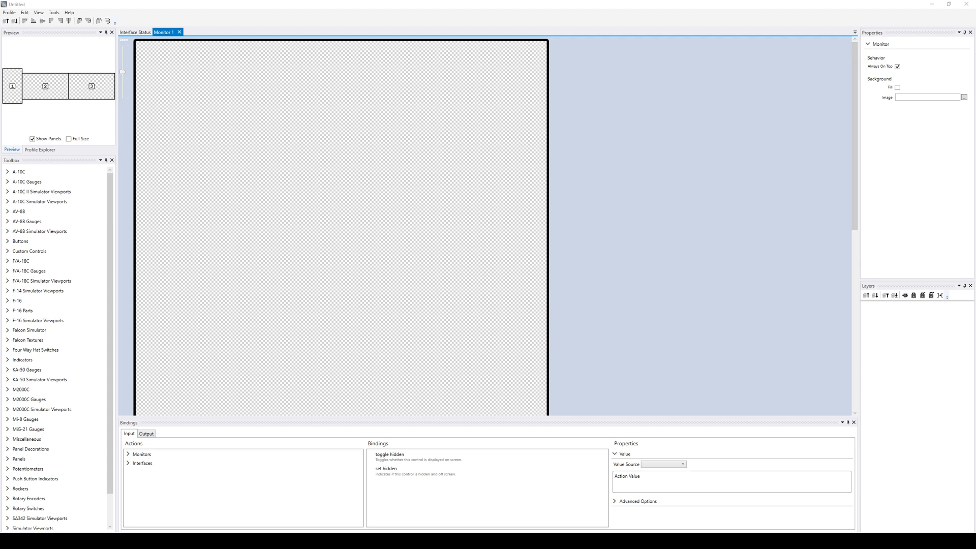
{"action": "mouse_move", "coordinate": [14, 51]}
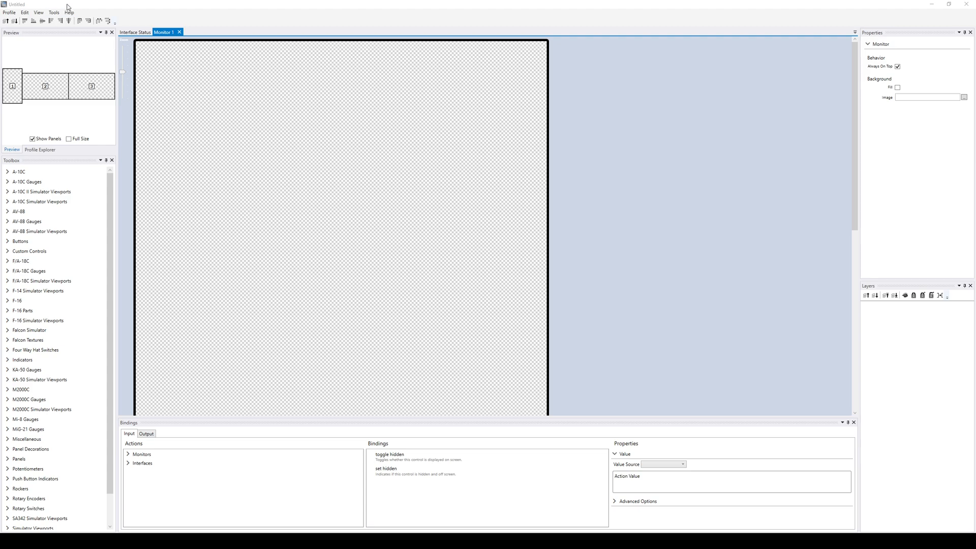
{"action": "mouse_move", "coordinate": [90, 8]}
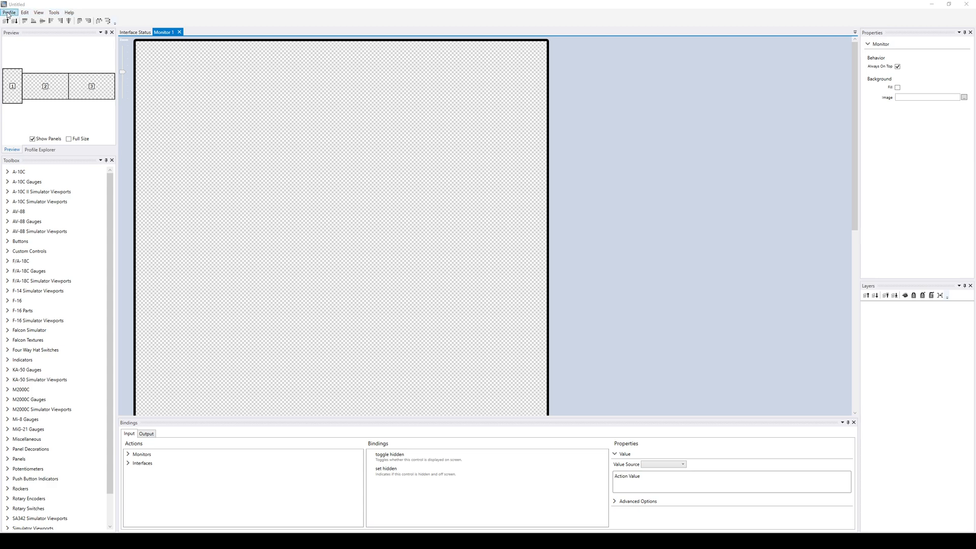
Choose DCS Monitor Setup from the Profile > Add Interface list
{"action": "left_click", "coordinate": [9, 12]}
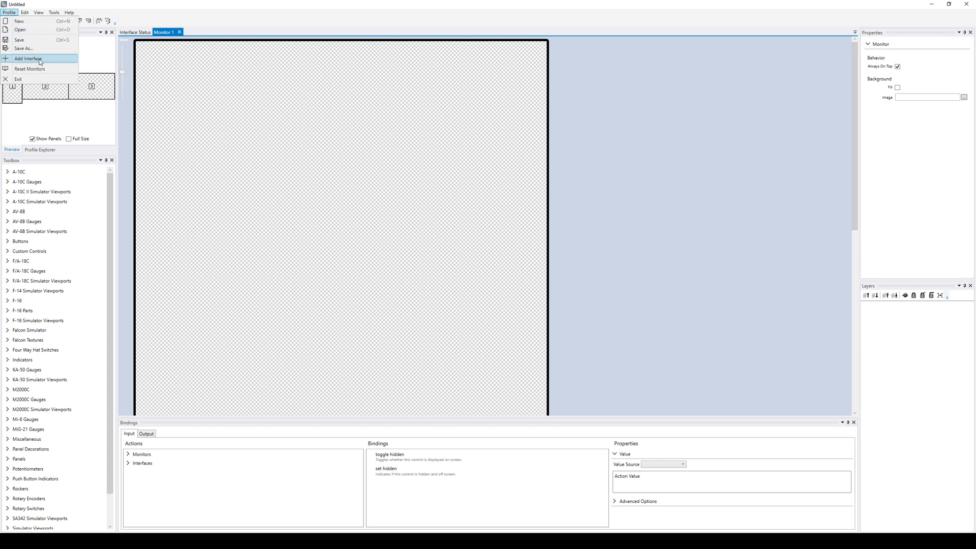
{"action": "left_click", "coordinate": [28, 58]}
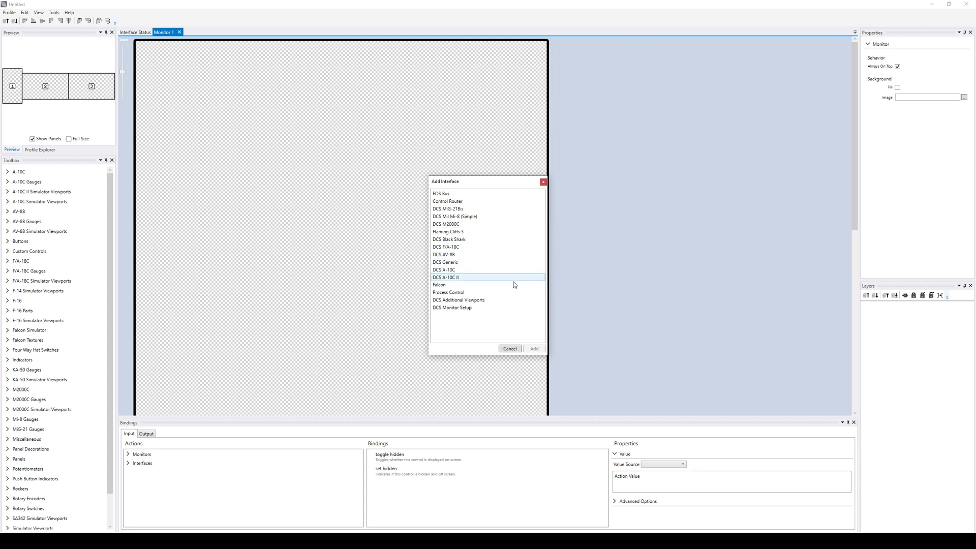
{"action": "left_click", "coordinate": [452, 307]}
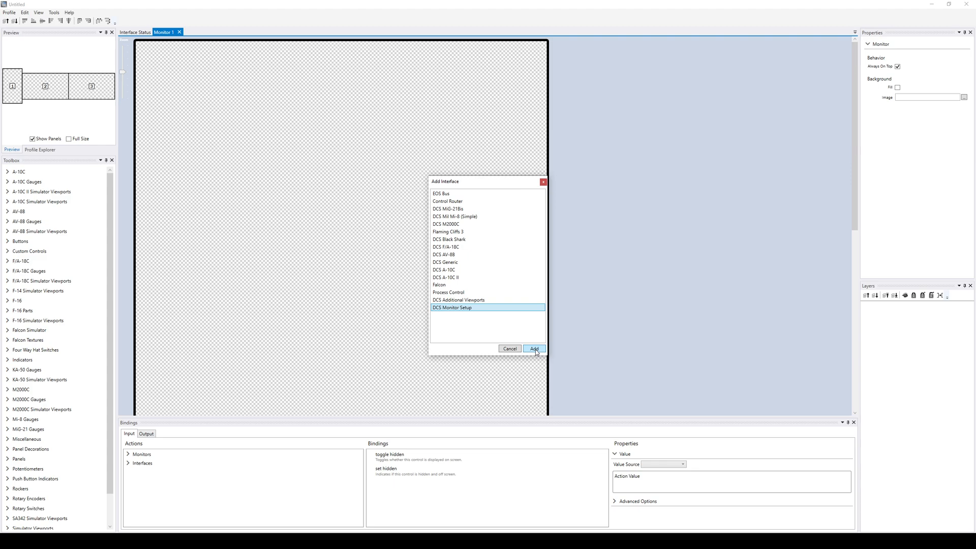
Add DCS Monitor Setup and set Layout Mode to 'From top left corner of Desktop'
{"action": "left_click", "coordinate": [533, 348]}
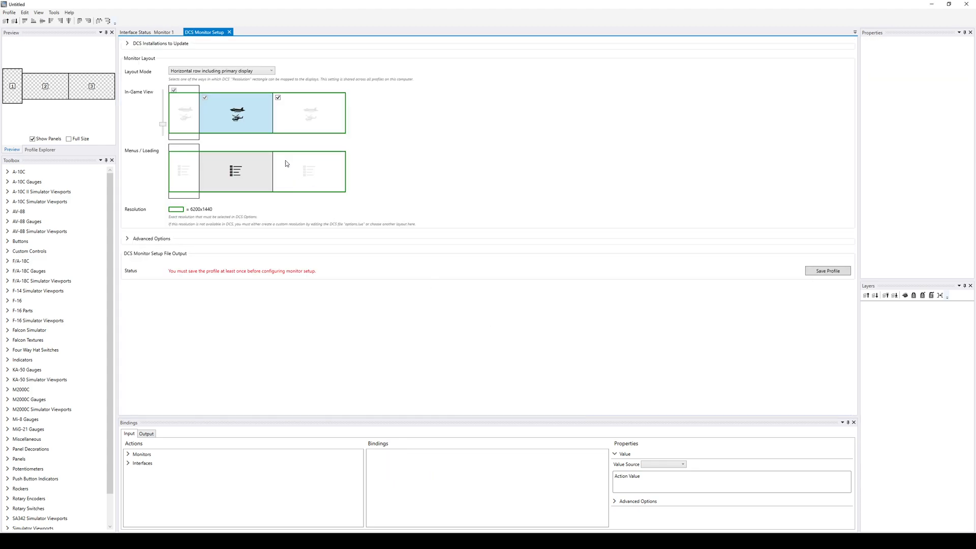
{"action": "mouse_move", "coordinate": [263, 96]}
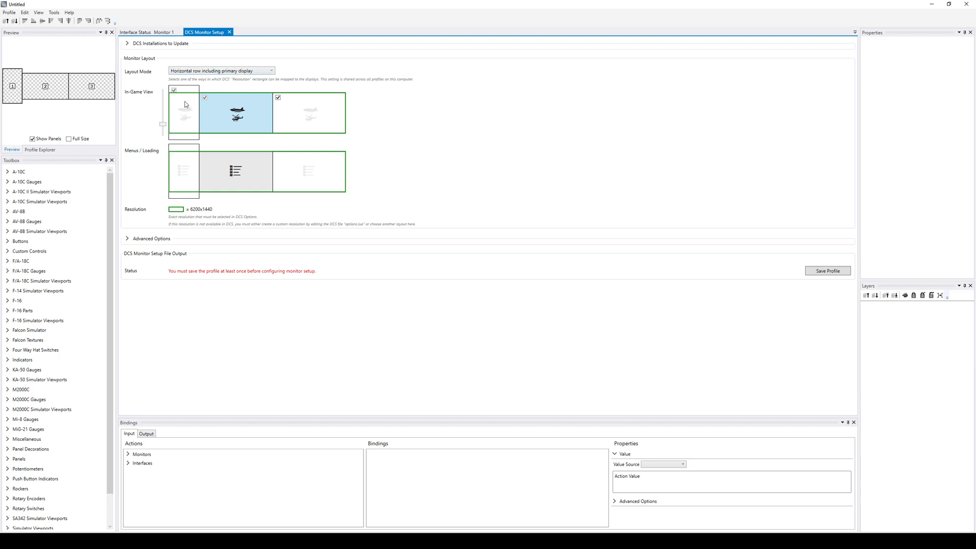
{"action": "left_click", "coordinate": [219, 70]}
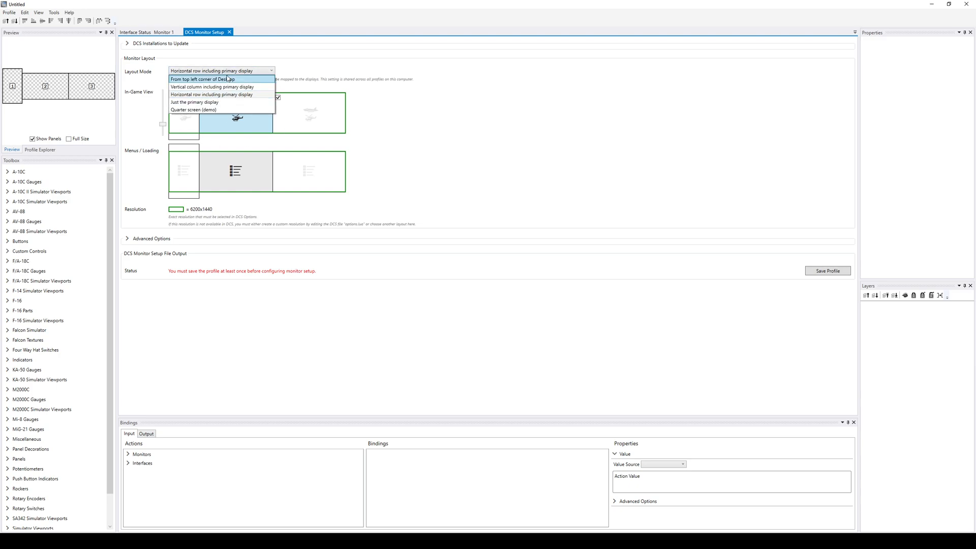
{"action": "left_click", "coordinate": [200, 79]}
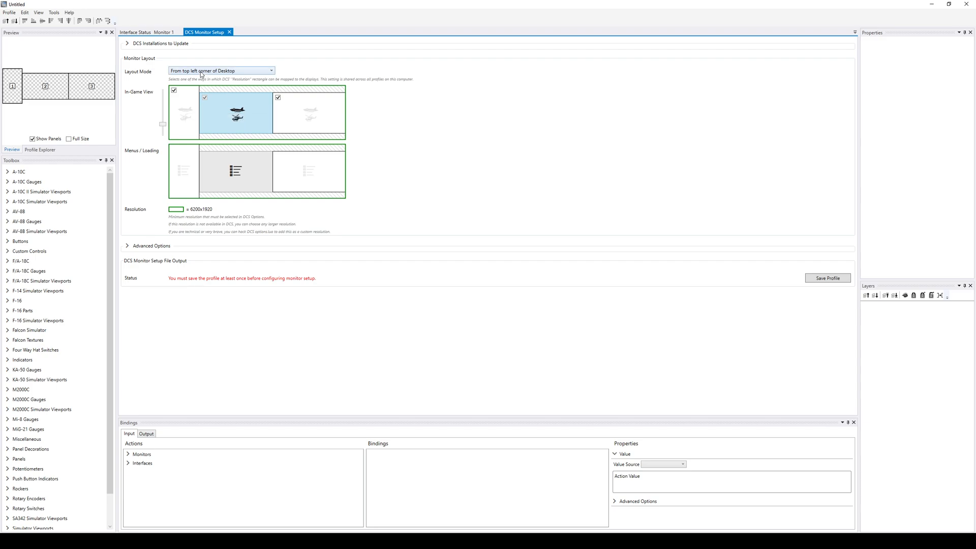
{"action": "mouse_move", "coordinate": [177, 106]}
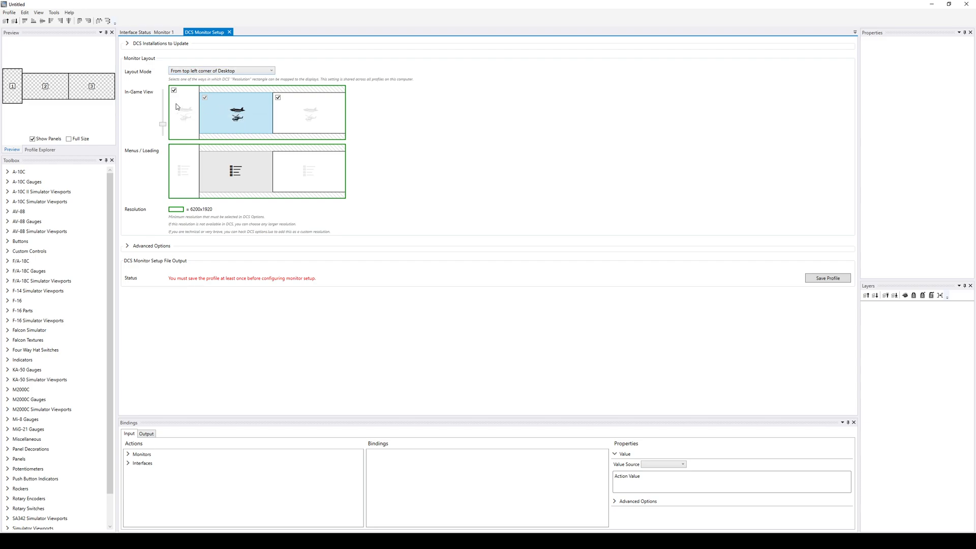
{"action": "mouse_move", "coordinate": [262, 121]}
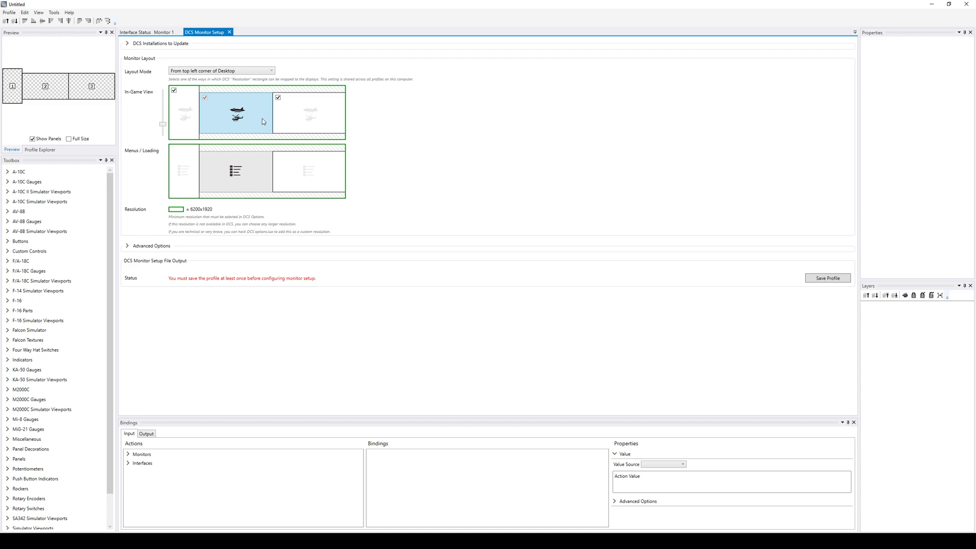
{"action": "mouse_move", "coordinate": [244, 98]}
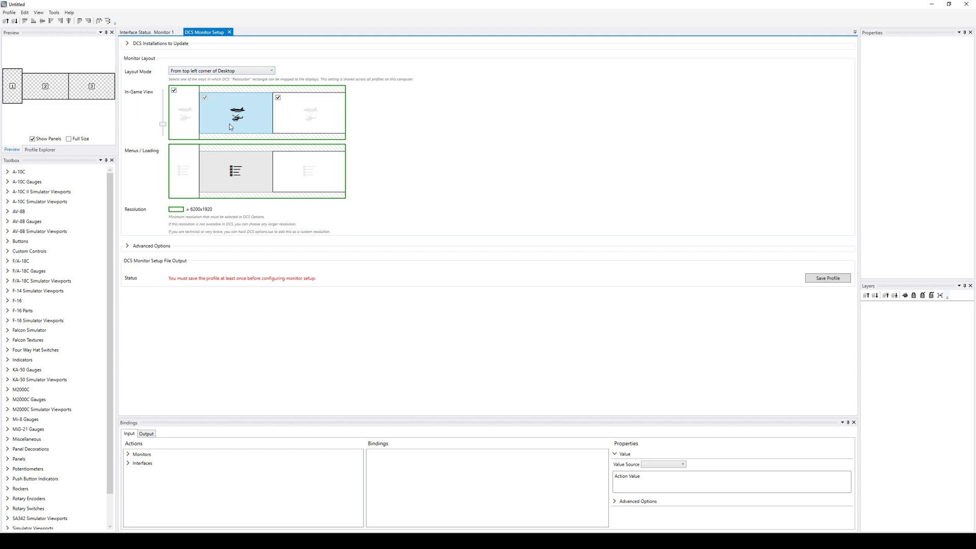
{"action": "mouse_move", "coordinate": [209, 86]}
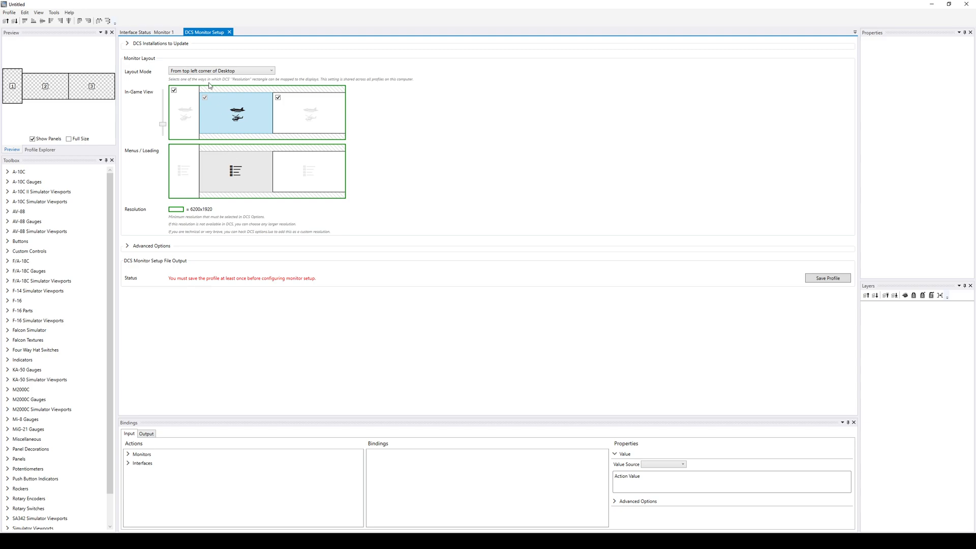
Set Layout Mode to 'Horizontal row including primary display'
{"action": "left_click", "coordinate": [220, 70]}
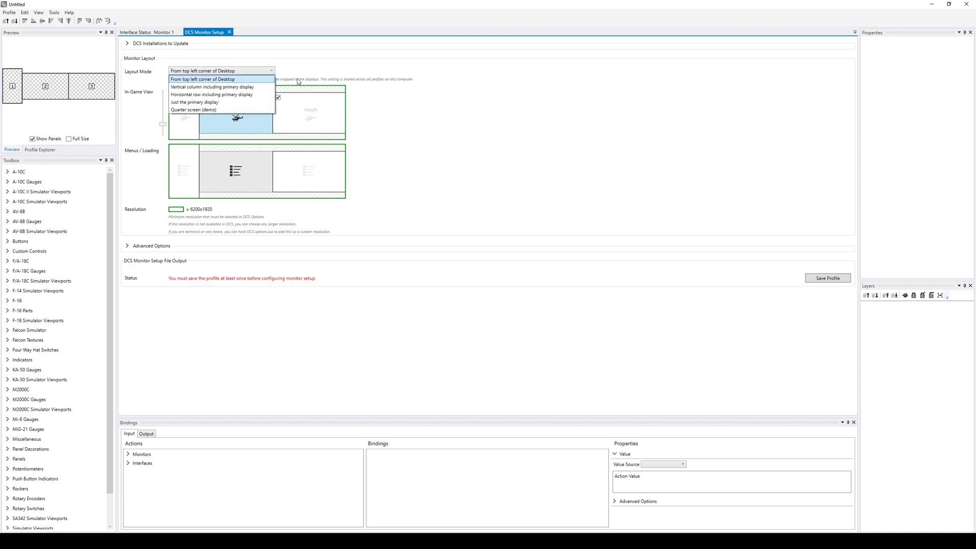
{"action": "mouse_move", "coordinate": [221, 94]}
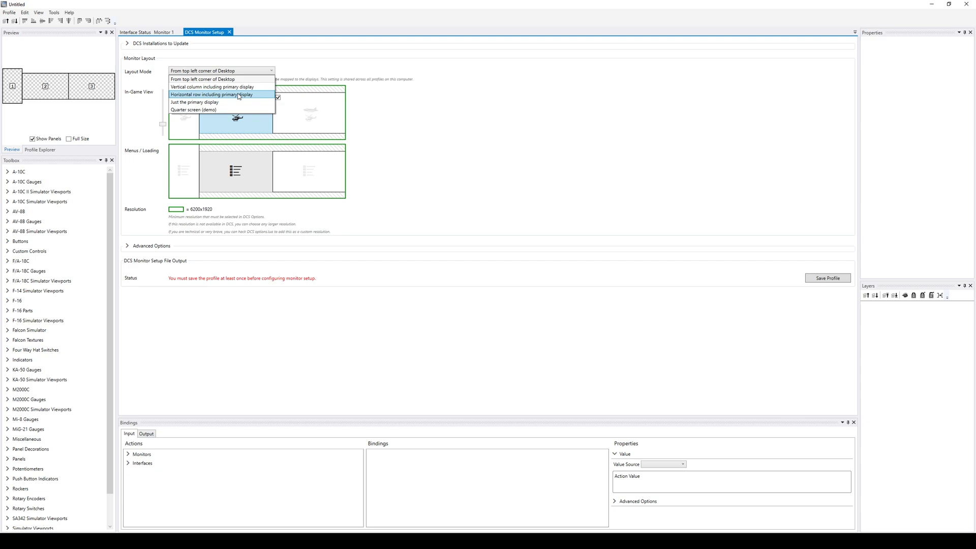
{"action": "left_click", "coordinate": [212, 94]}
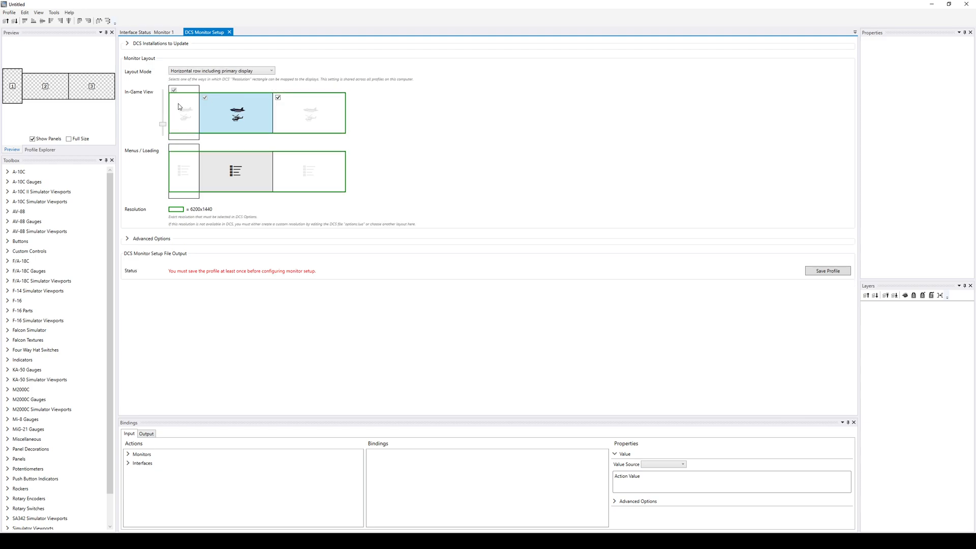
{"action": "mouse_move", "coordinate": [183, 115]}
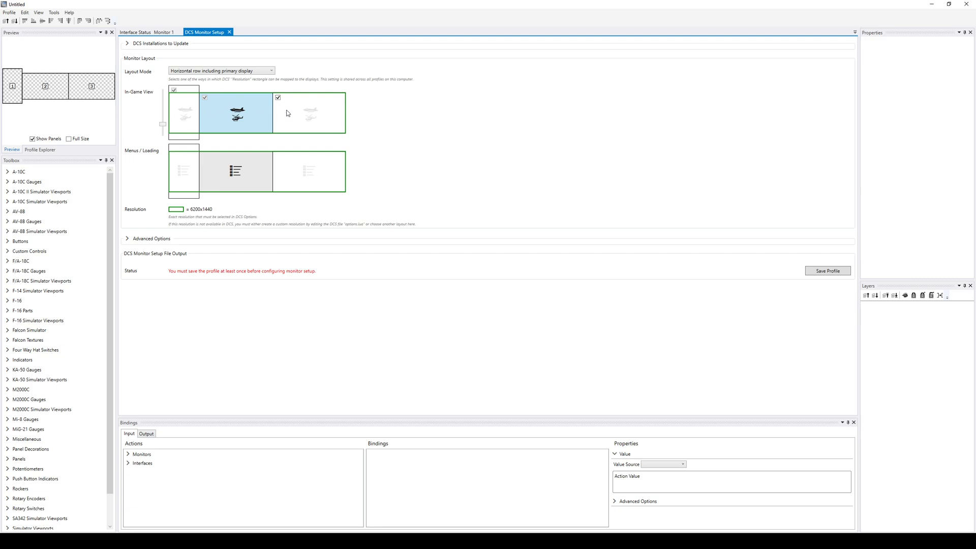
{"action": "mouse_move", "coordinate": [204, 132]}
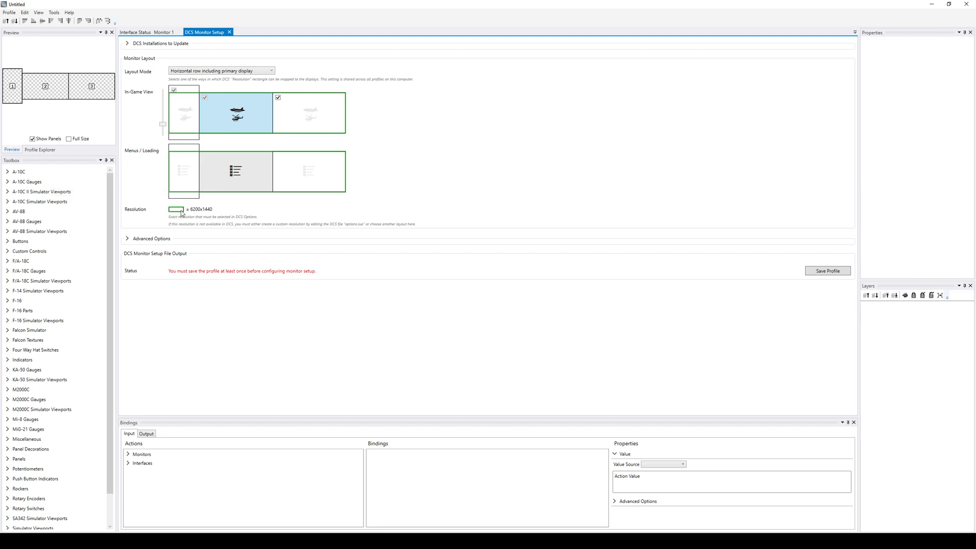
{"action": "mouse_move", "coordinate": [214, 211]}
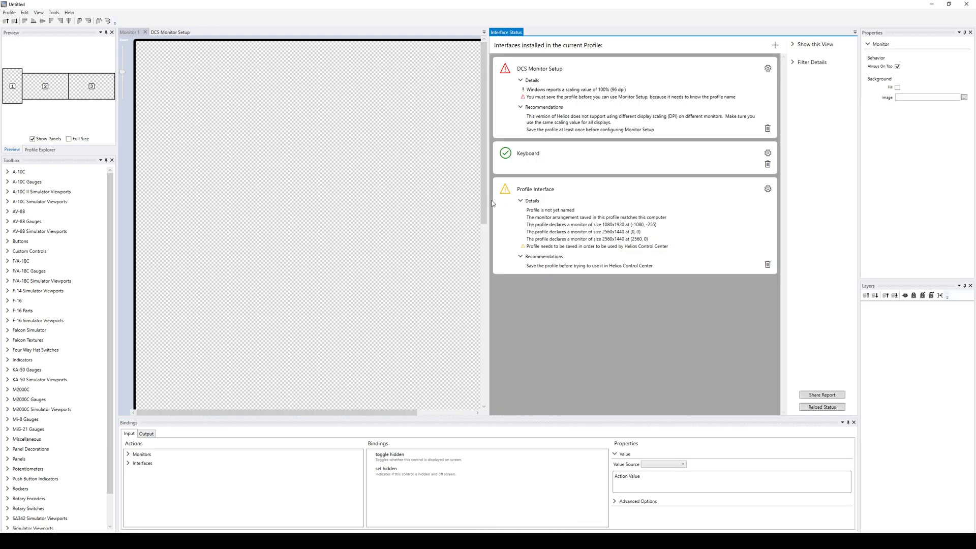
Narrow the Interface Status pane beside the monitor
{"action": "left_click_drag", "start_coordinate": [488, 197], "coordinate": [629, 198]}
{"action": "type", "text": "viewports"}
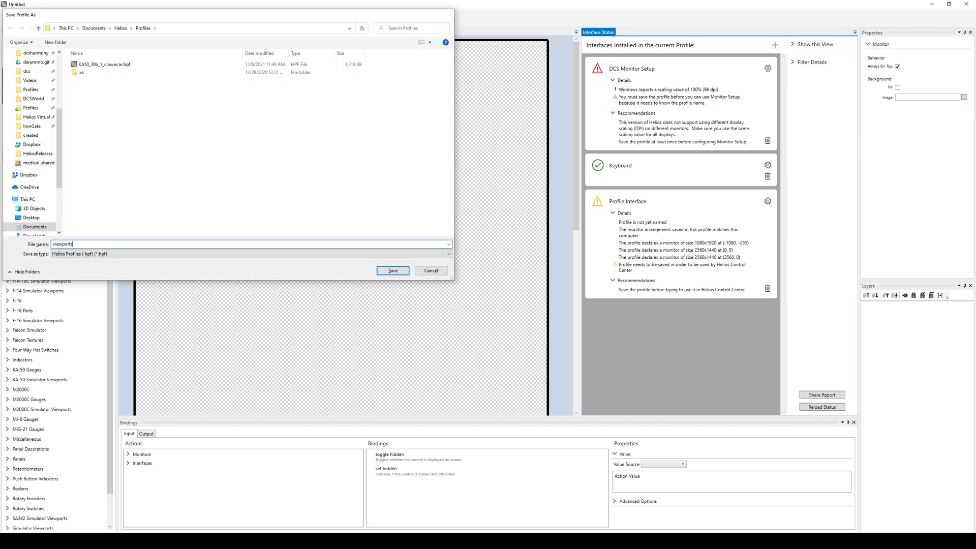
Save the profile as 'viewports' in the Save Profile As dialog
{"action": "left_click", "coordinate": [393, 270]}
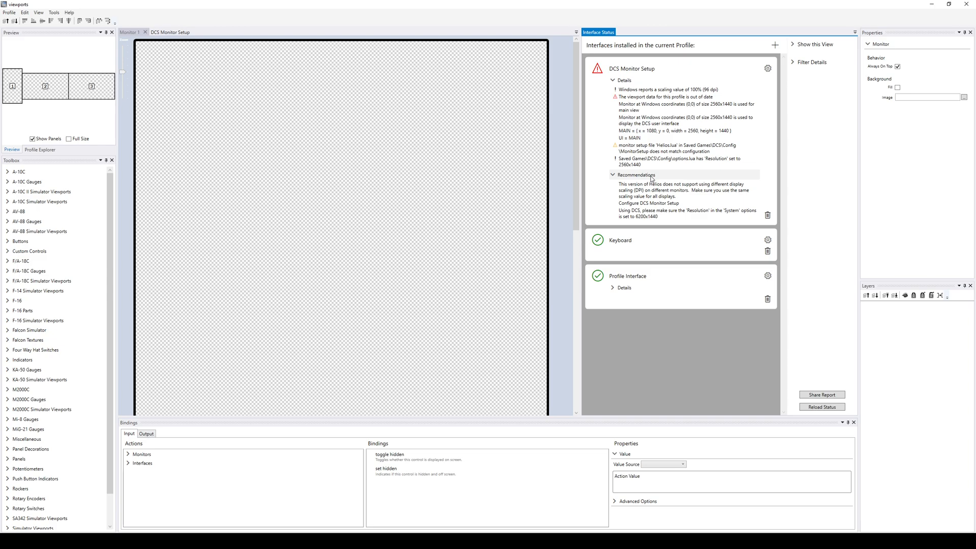
Switch to the DCS Monitor Setup tab
{"action": "left_click", "coordinate": [169, 32]}
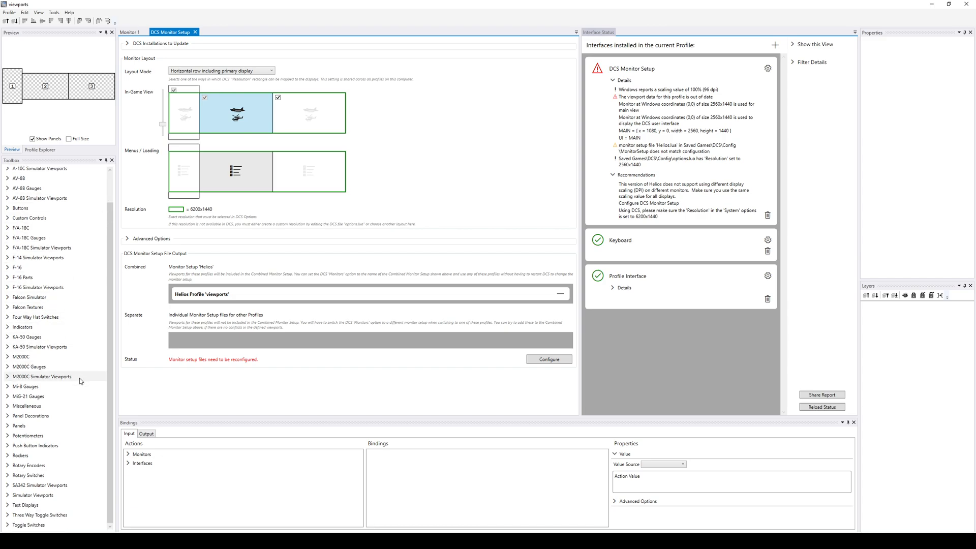
{"action": "mouse_move", "coordinate": [80, 382]}
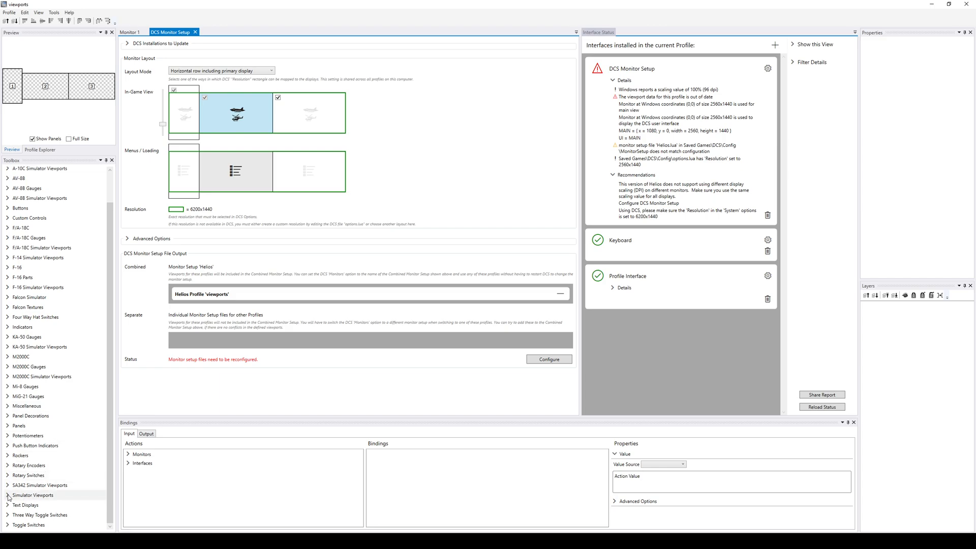
{"action": "mouse_move", "coordinate": [37, 500]}
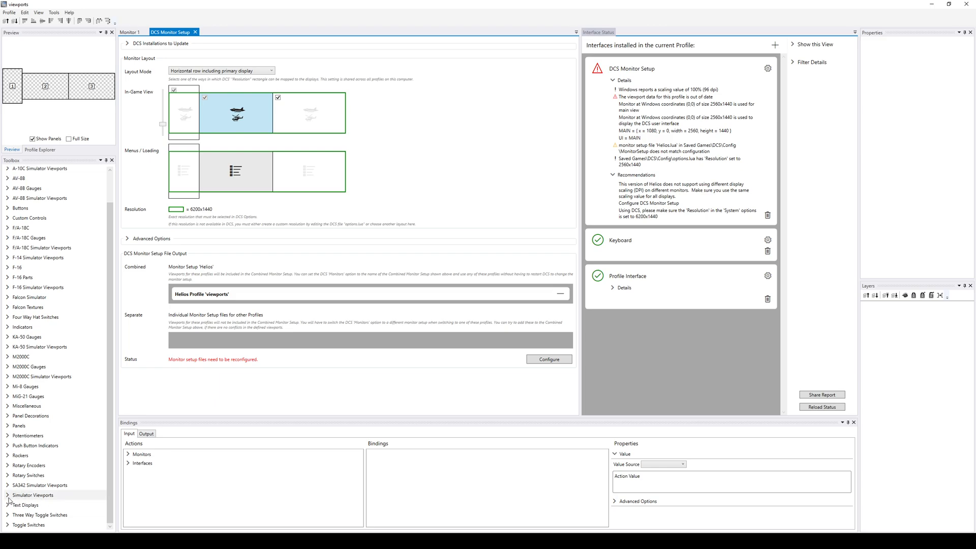
Expand Simulator Viewports and pick the Generic Aircraft LEFT_MFCD viewport
{"action": "left_click", "coordinate": [33, 494]}
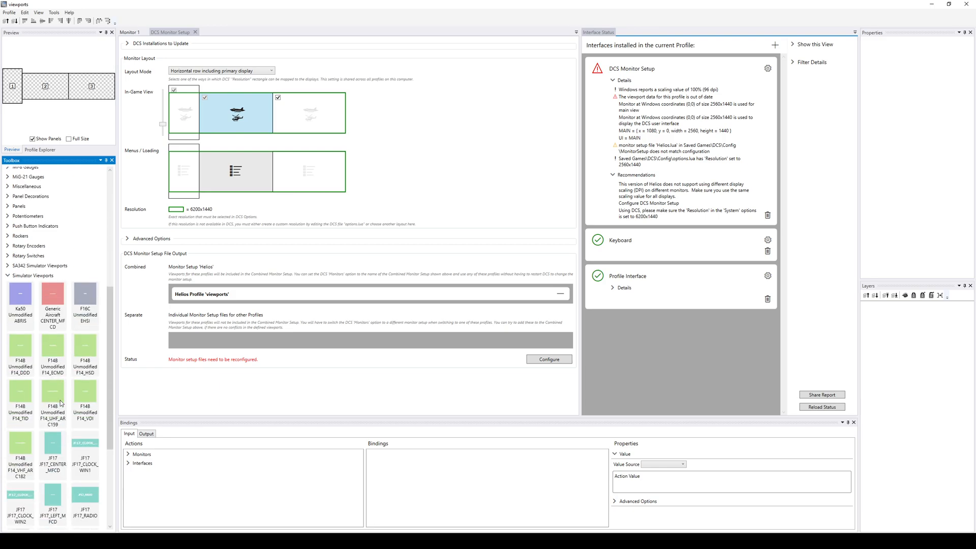
{"action": "scroll", "scroll_direction": "down", "scroll_amount": 3}
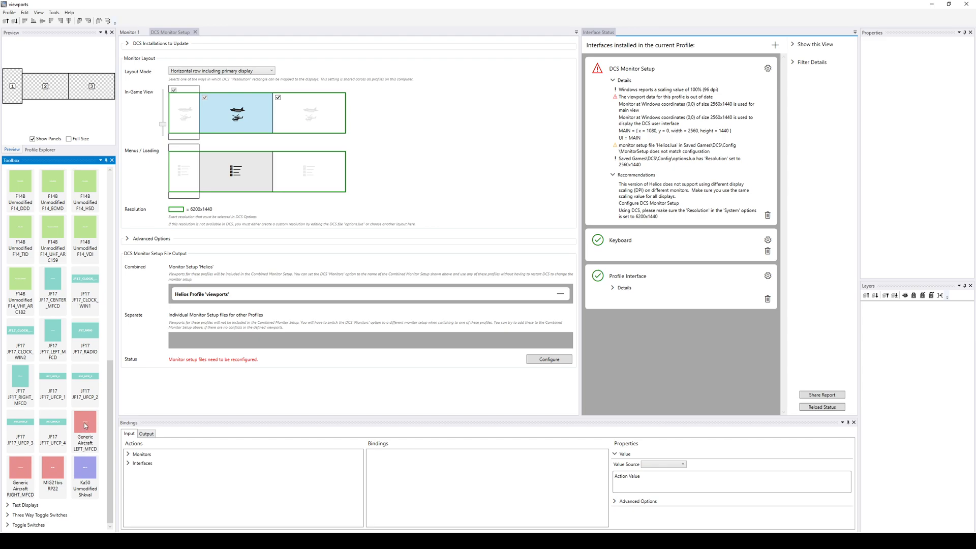
{"action": "left_click", "coordinate": [129, 32]}
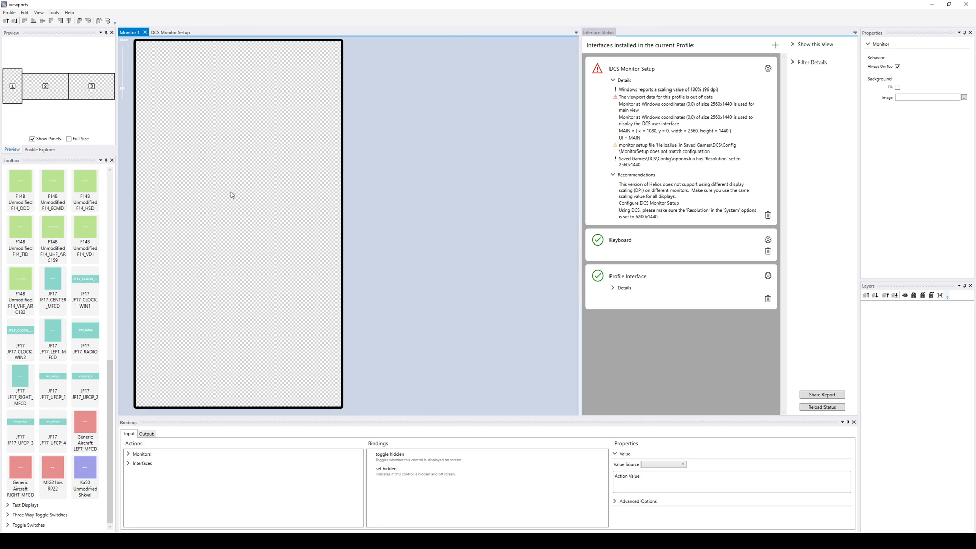
{"action": "mouse_move", "coordinate": [222, 142]}
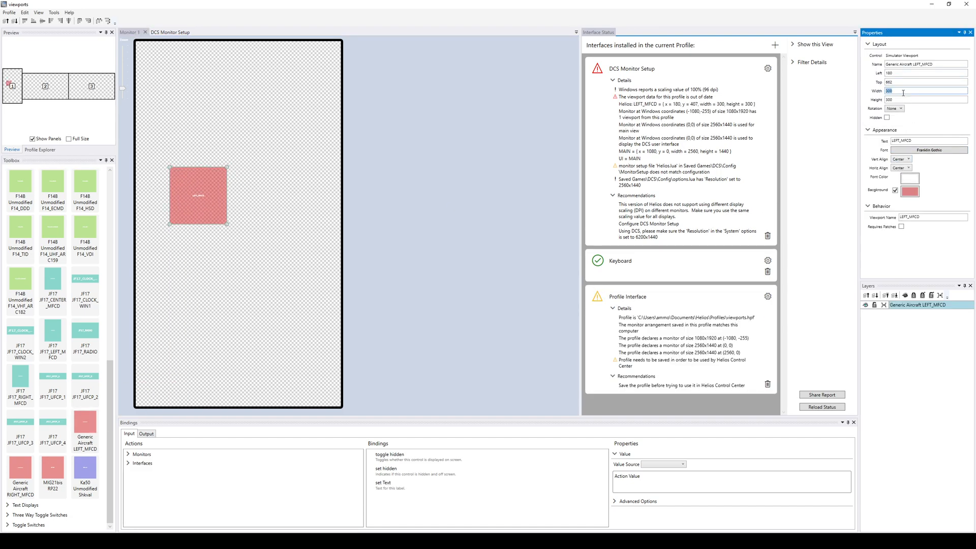
Set the LEFT_MFCD viewport's dimension values to 1000 and 1999
{"action": "type", "text": "10"}
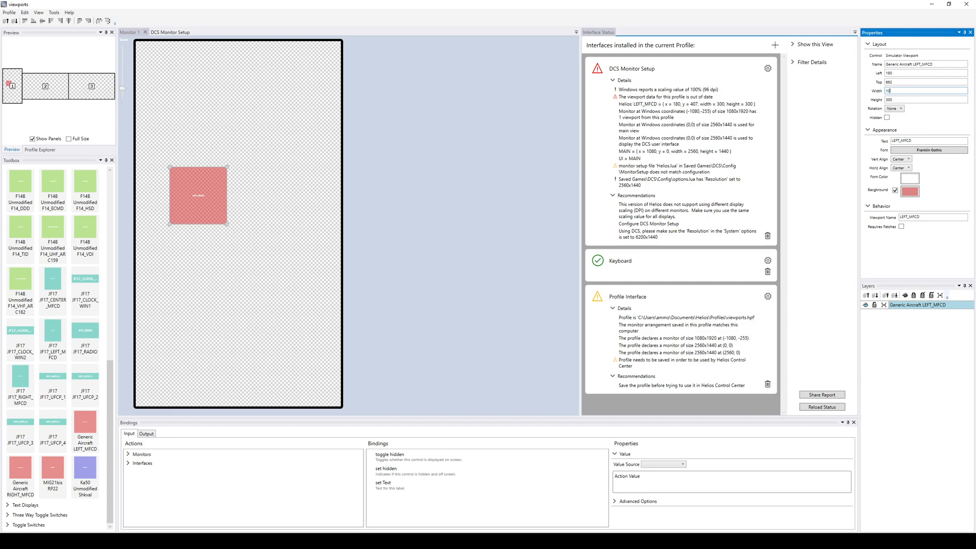
{"action": "type", "text": "1000"}
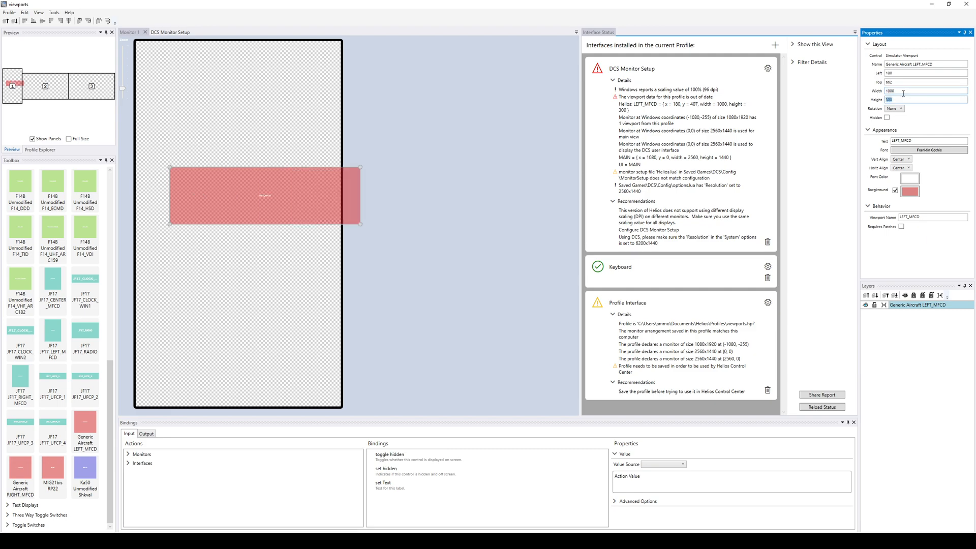
{"action": "type", "text": "1999"}
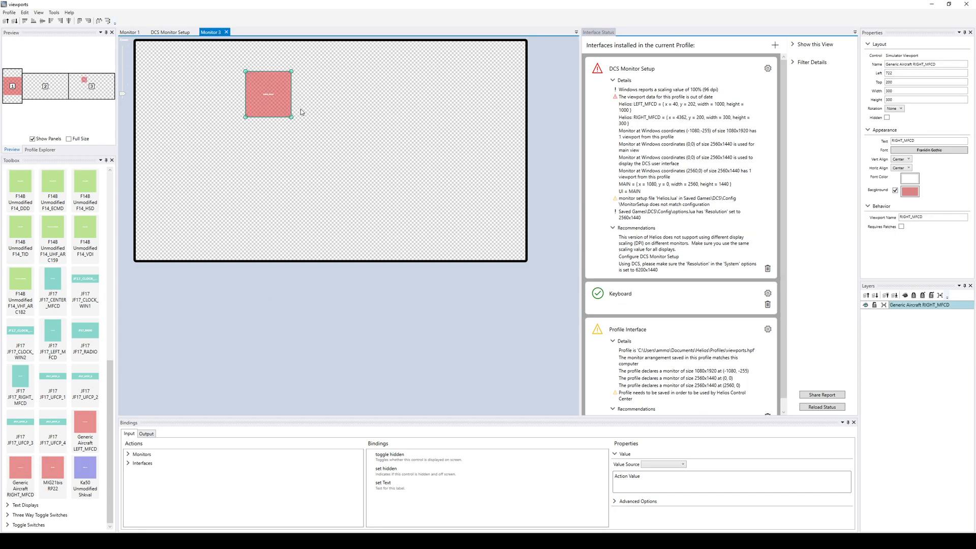
Set the RIGHT_MFCD viewport's Width and Height to 1000
{"action": "left_click", "coordinate": [915, 91]}
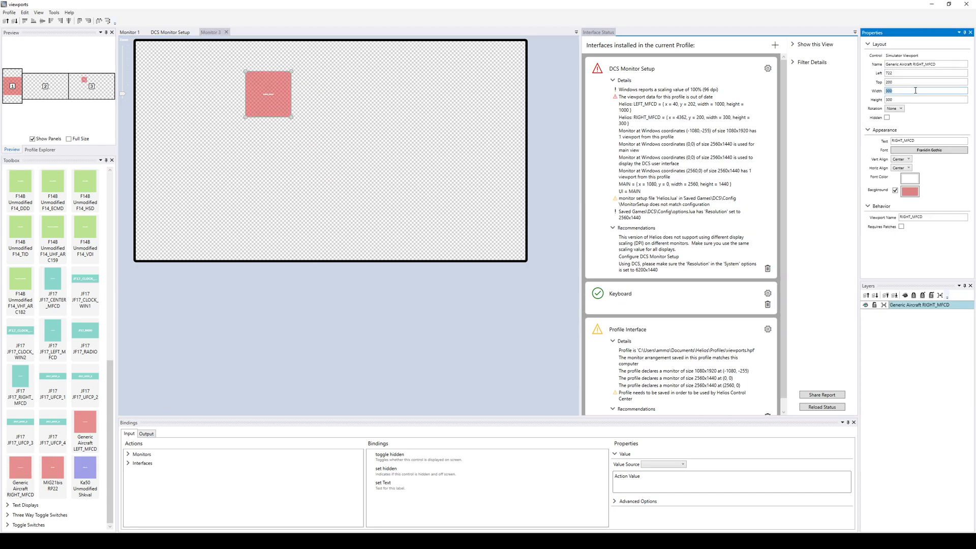
{"action": "type", "text": "1000"}
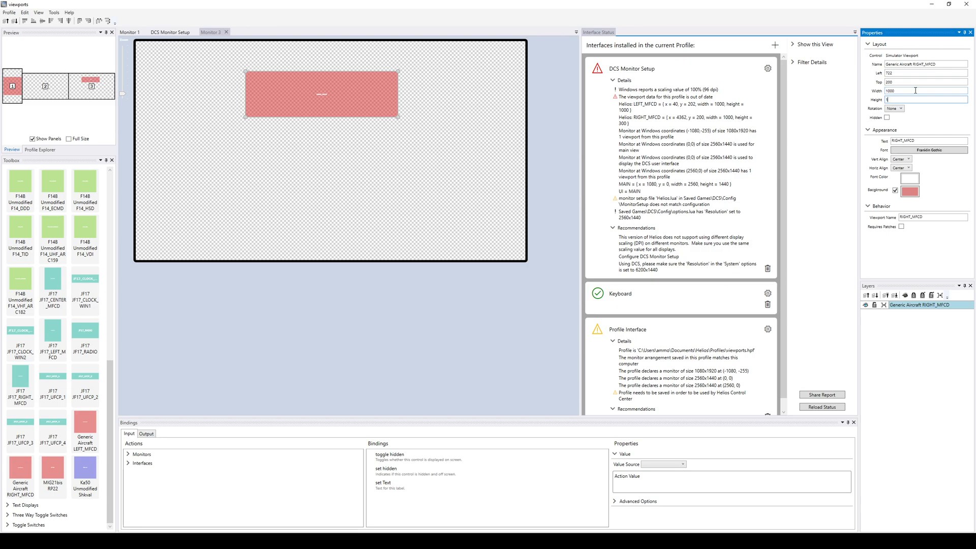
{"action": "type", "text": "1000"}
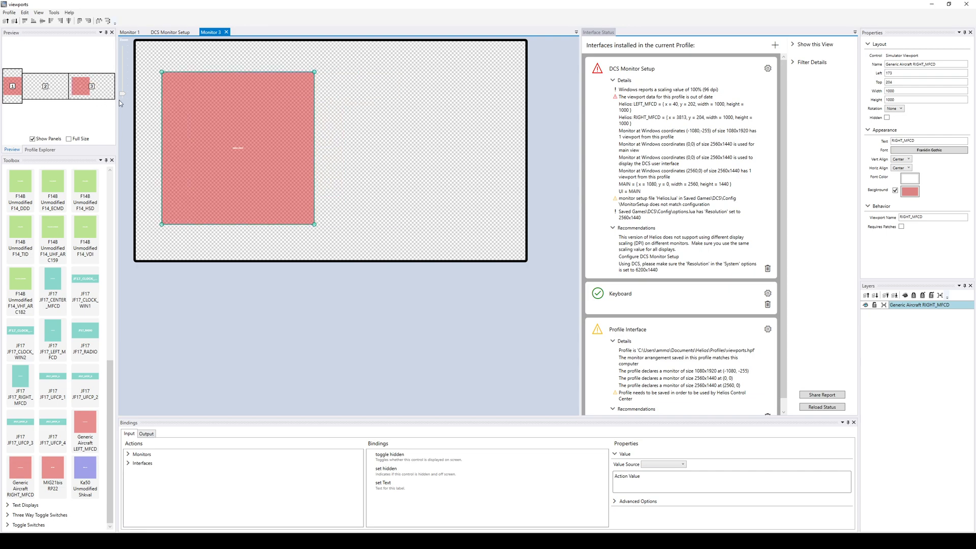
{"action": "mouse_move", "coordinate": [432, 114]}
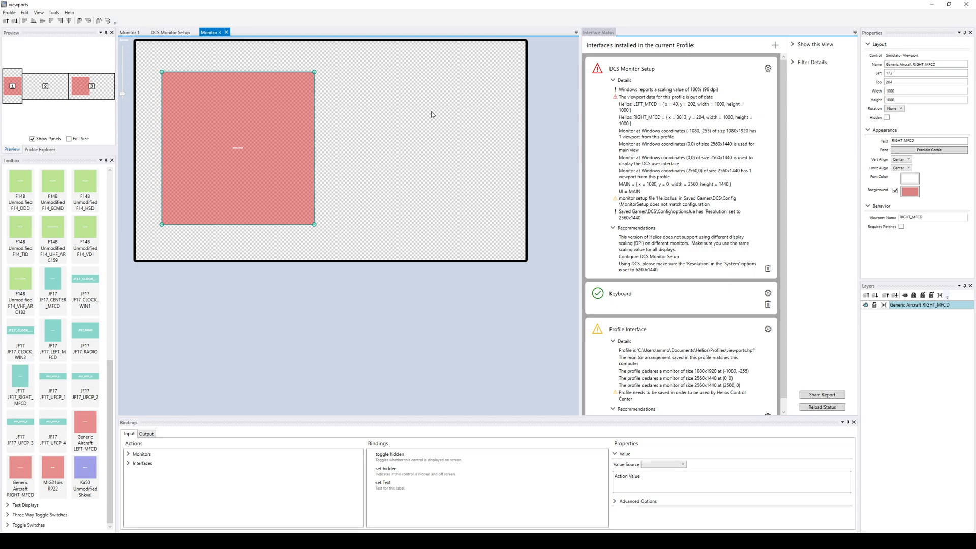
{"action": "mouse_move", "coordinate": [347, 199]}
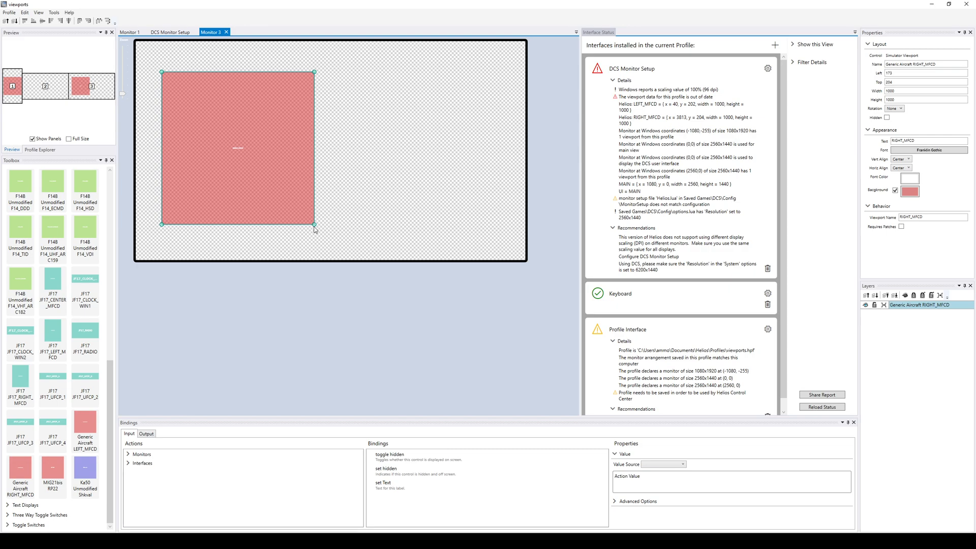
{"action": "left_click_drag", "start_coordinate": [314, 225], "coordinate": [339, 249]}
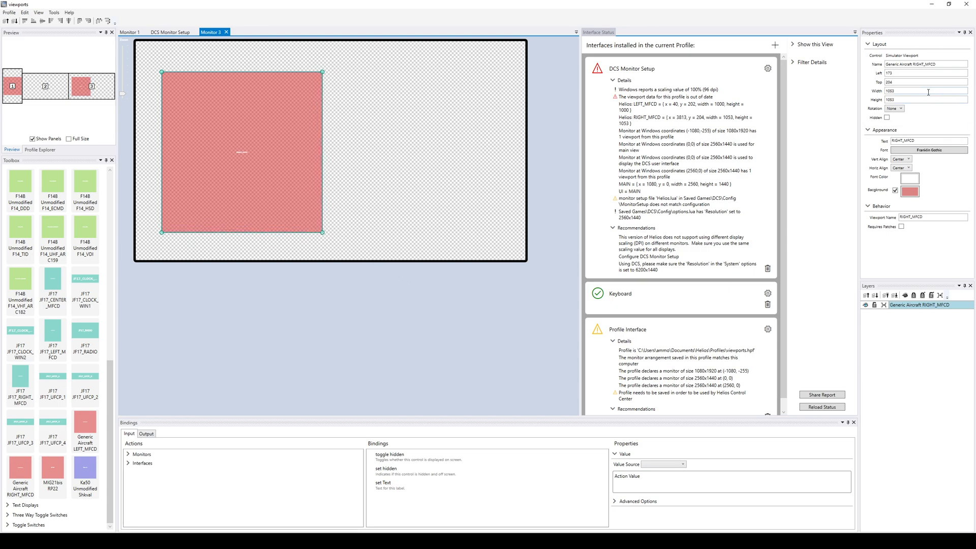
{"action": "left_click", "coordinate": [482, 97]}
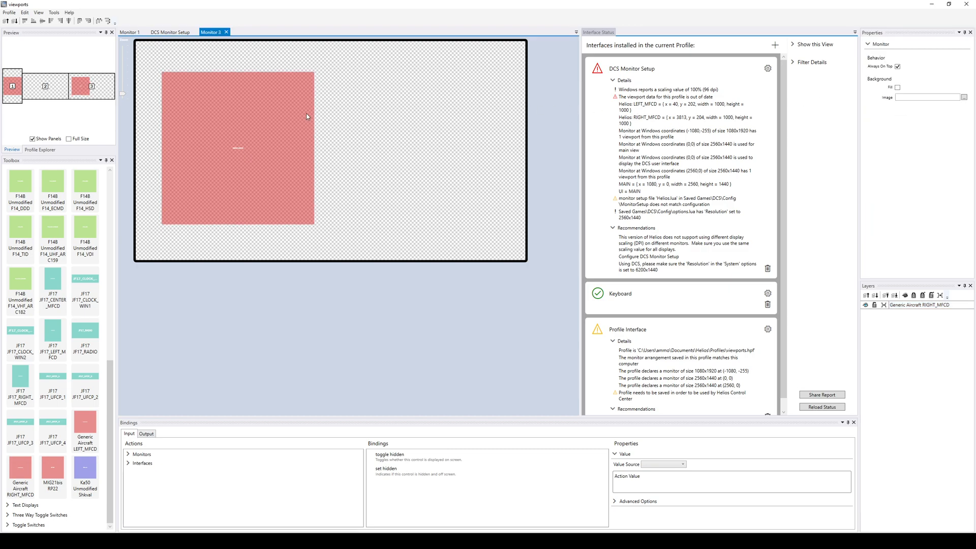
{"action": "left_click", "coordinate": [238, 148]}
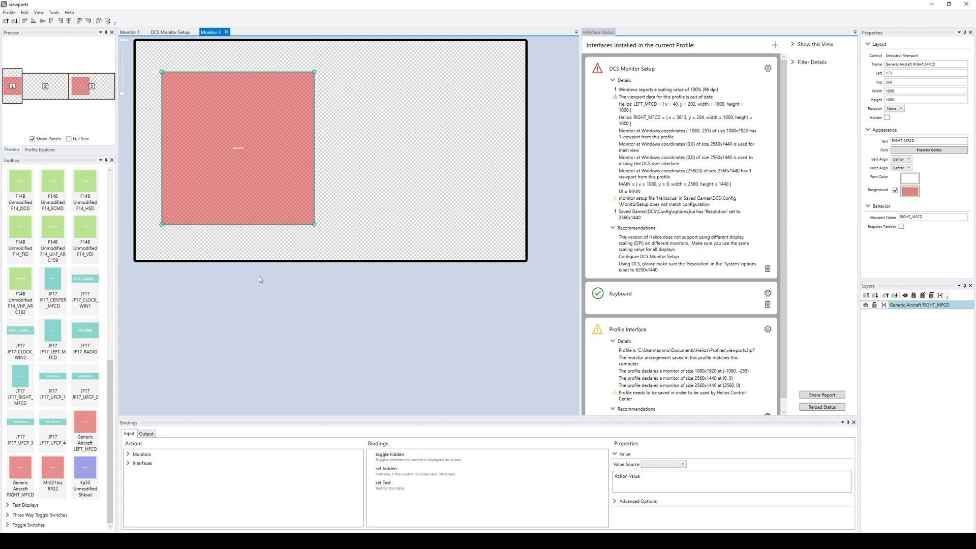
{"action": "mouse_move", "coordinate": [80, 119]}
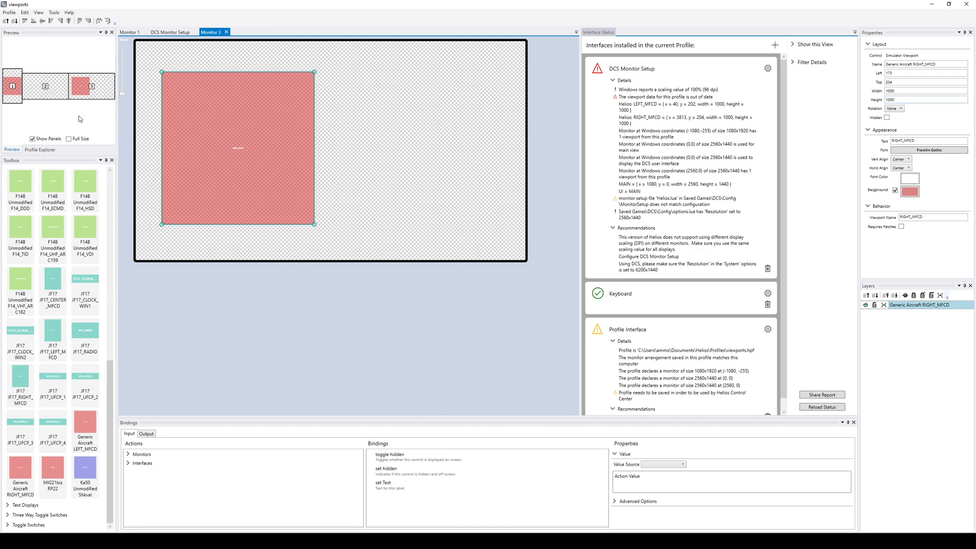
Return to the DCS Monitor Setup tab to review the viewport layout
{"action": "left_click", "coordinate": [170, 32]}
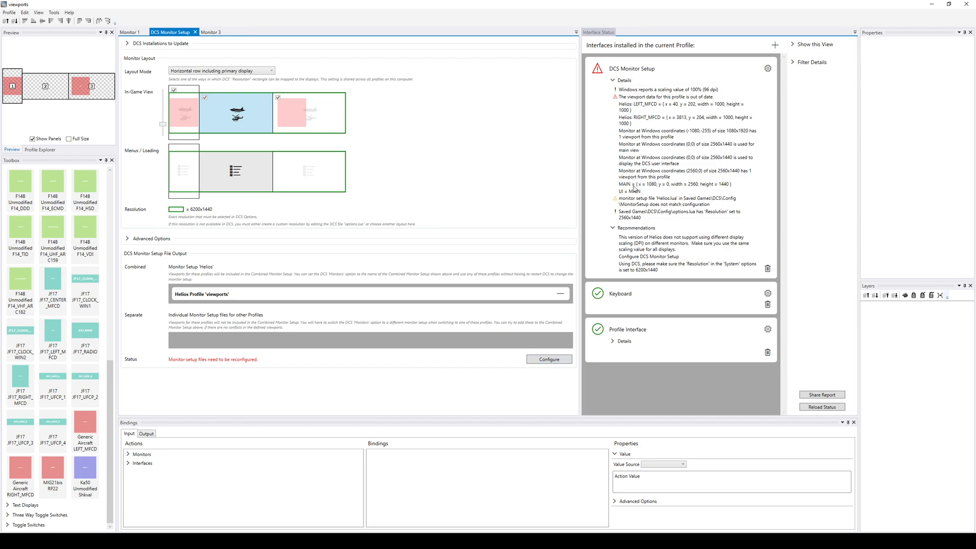
Regenerate the DCS monitor setup files via Configure so all interface checks pass
{"action": "left_click", "coordinate": [548, 359]}
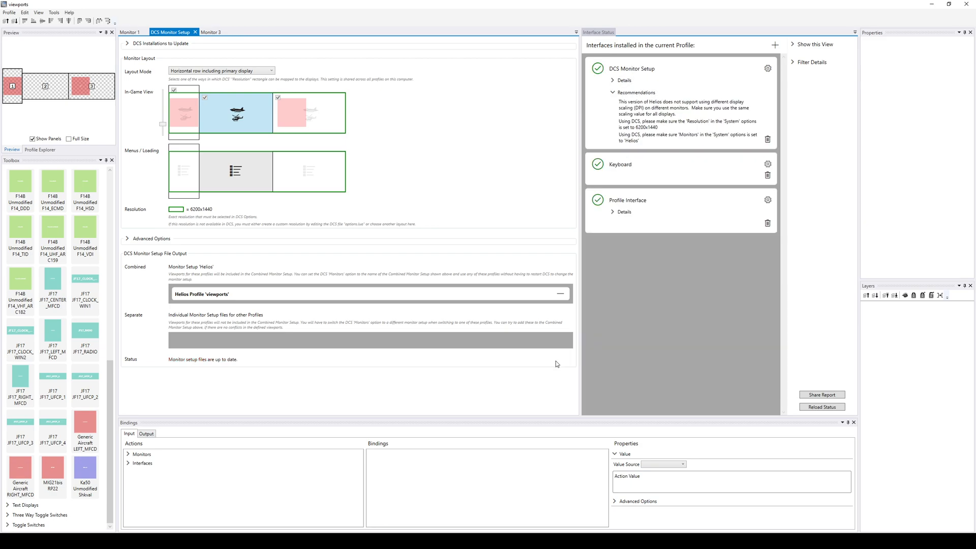
{"action": "mouse_move", "coordinate": [268, 258]}
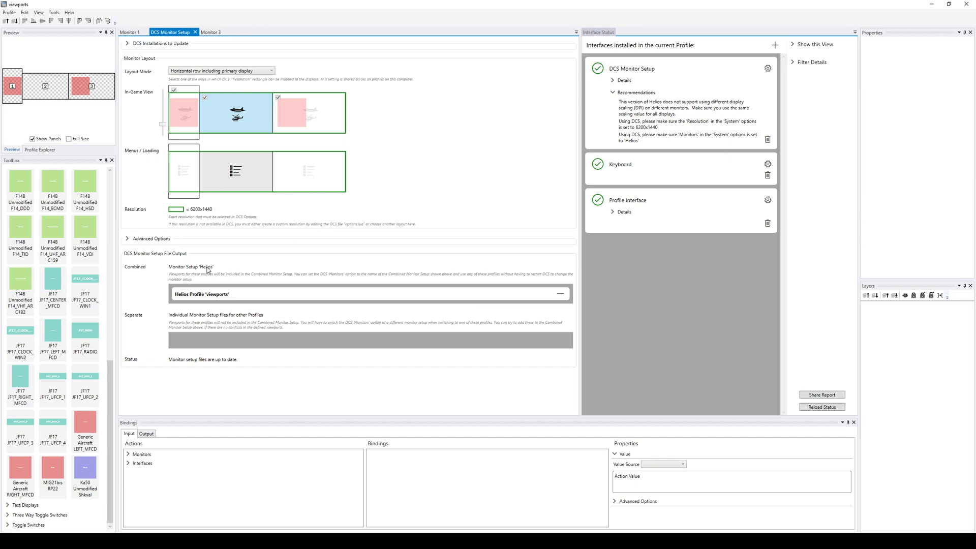
{"action": "mouse_move", "coordinate": [613, 131]}
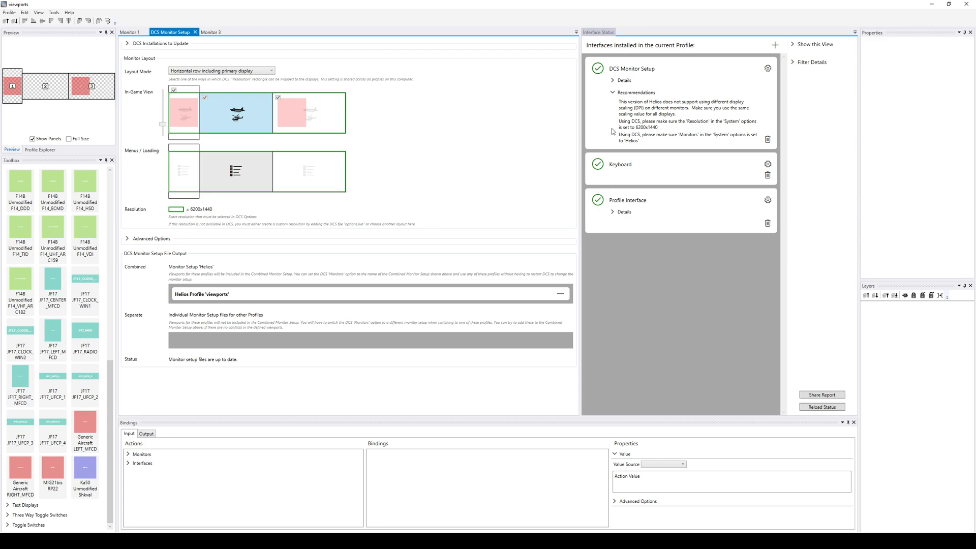
{"action": "mouse_move", "coordinate": [663, 112]}
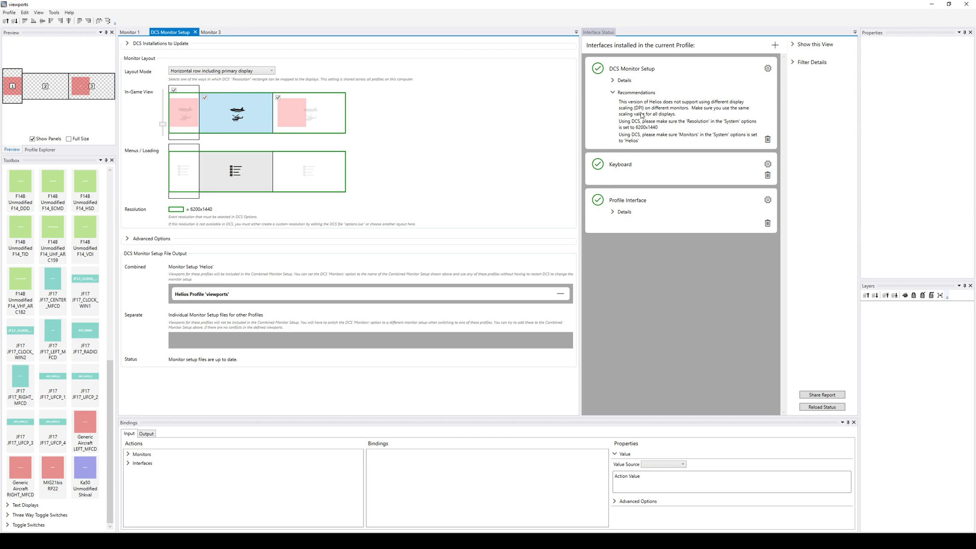
{"action": "mouse_move", "coordinate": [624, 128]}
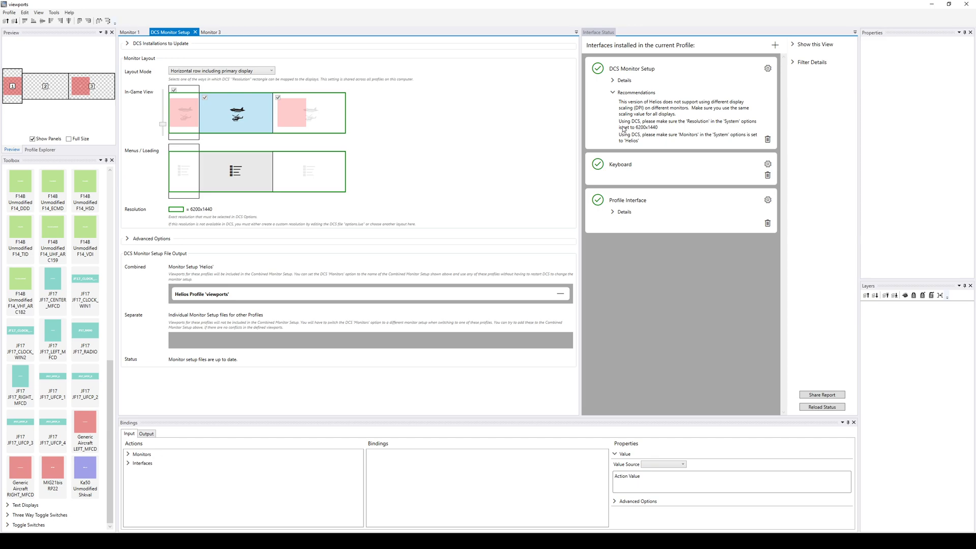
{"action": "mouse_move", "coordinate": [626, 128]}
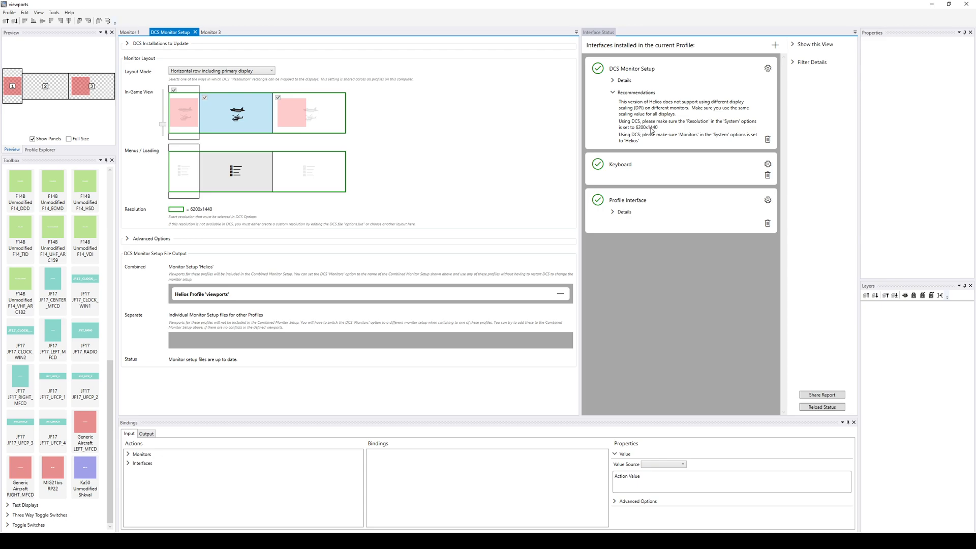
{"action": "mouse_move", "coordinate": [313, 105]}
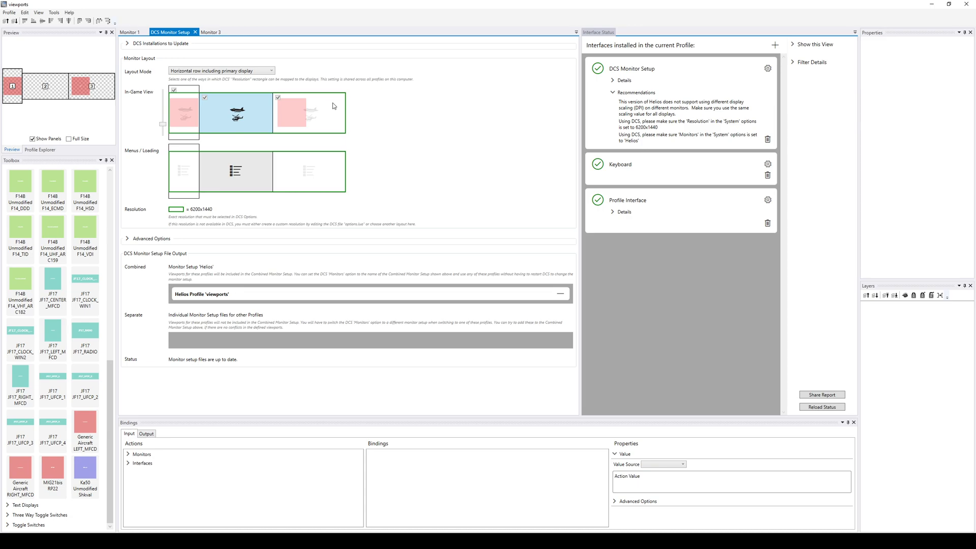
{"action": "mouse_move", "coordinate": [657, 141]}
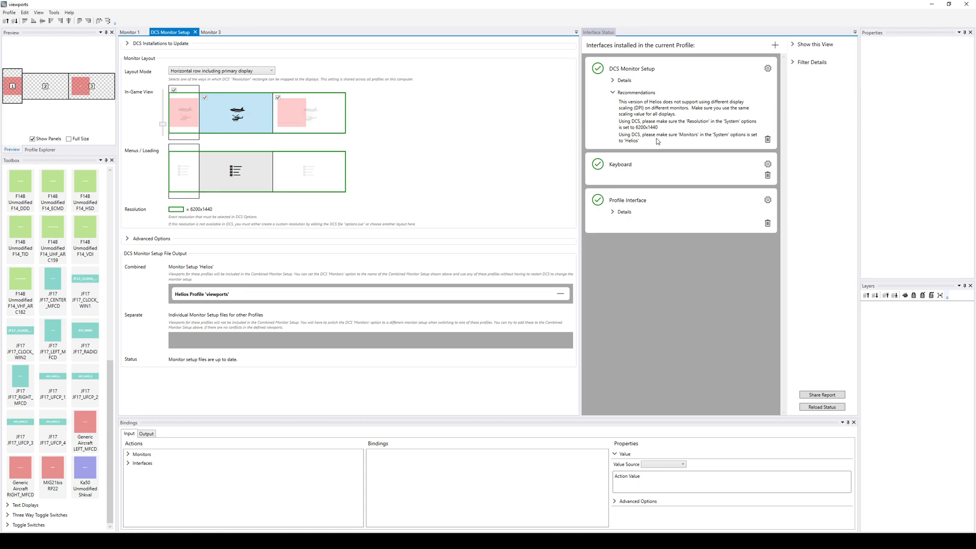
{"action": "mouse_move", "coordinate": [721, 136]}
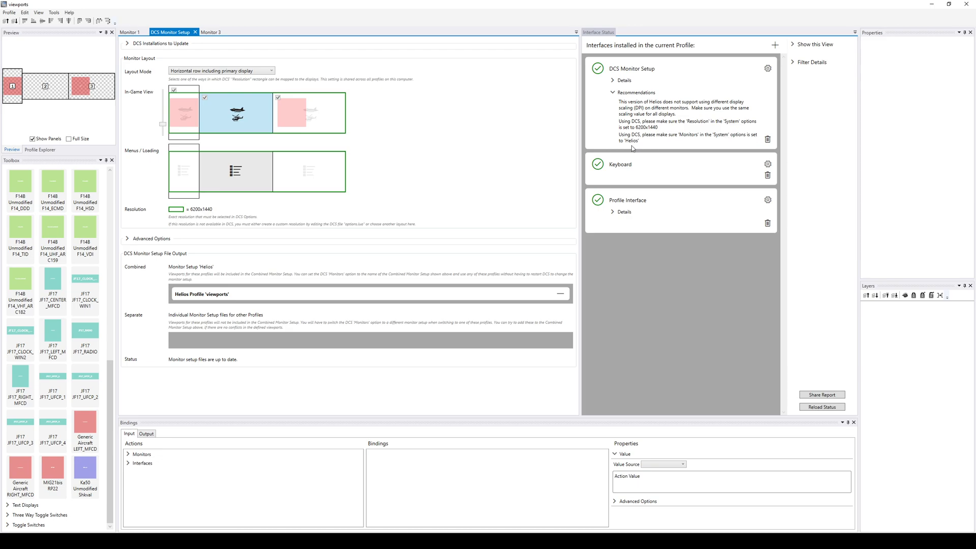
{"action": "mouse_move", "coordinate": [631, 145]}
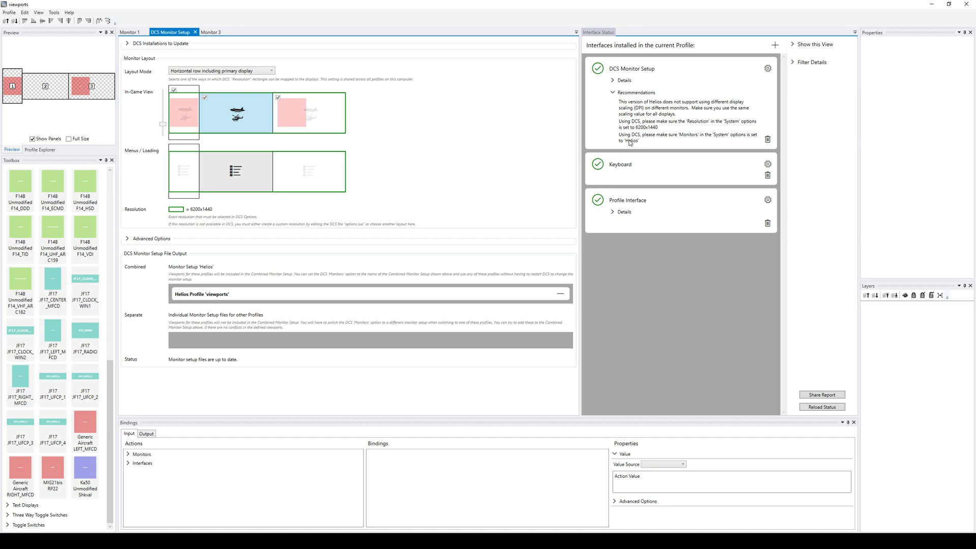
{"action": "mouse_move", "coordinate": [324, 146]}
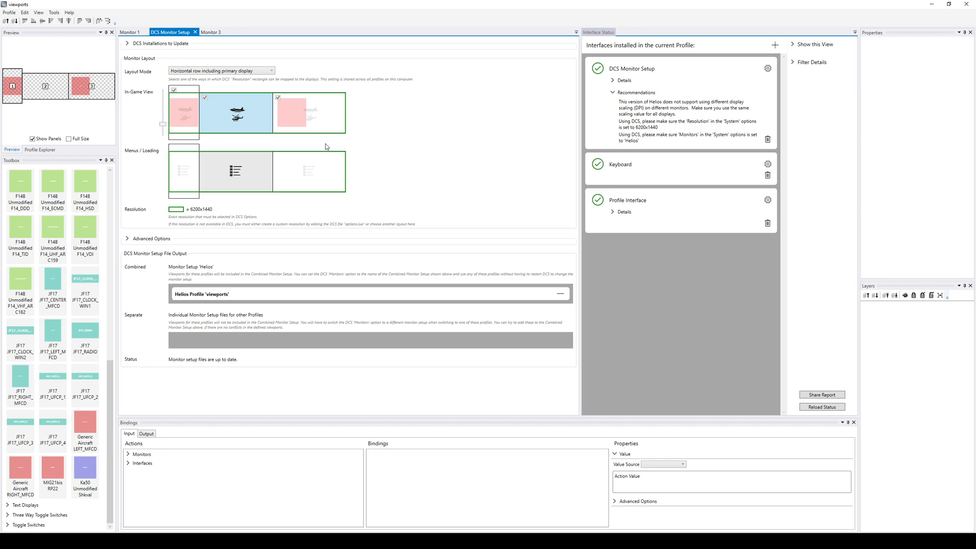
{"action": "mouse_move", "coordinate": [211, 133]}
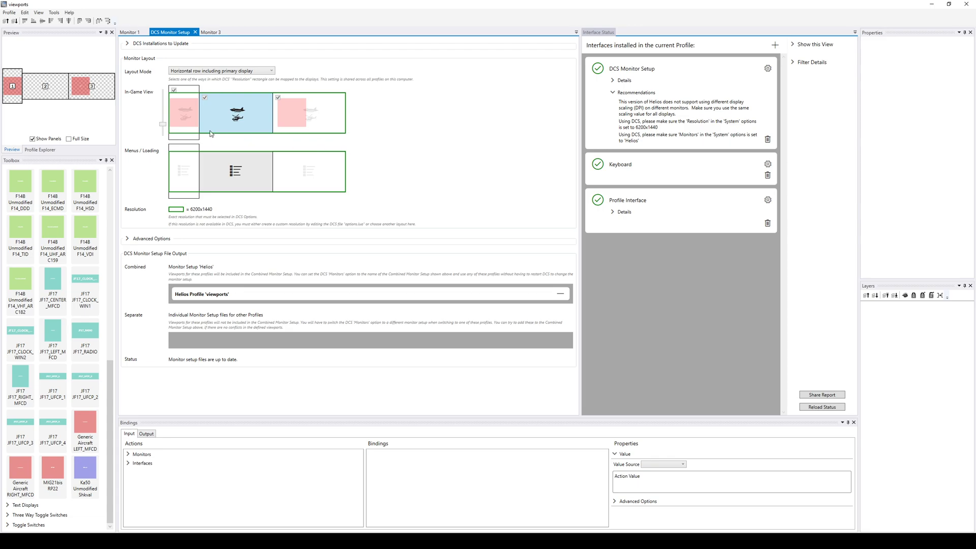